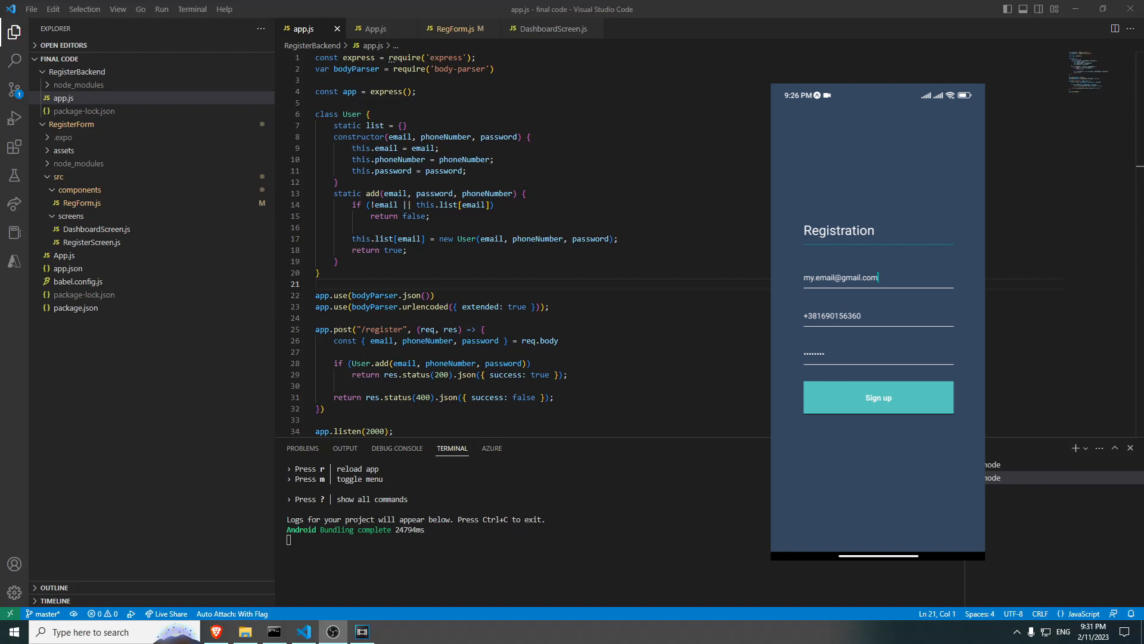
- Submit the registration form in the mirrored phone app, reach the Dashboard, then sign out
left_click(875, 277)
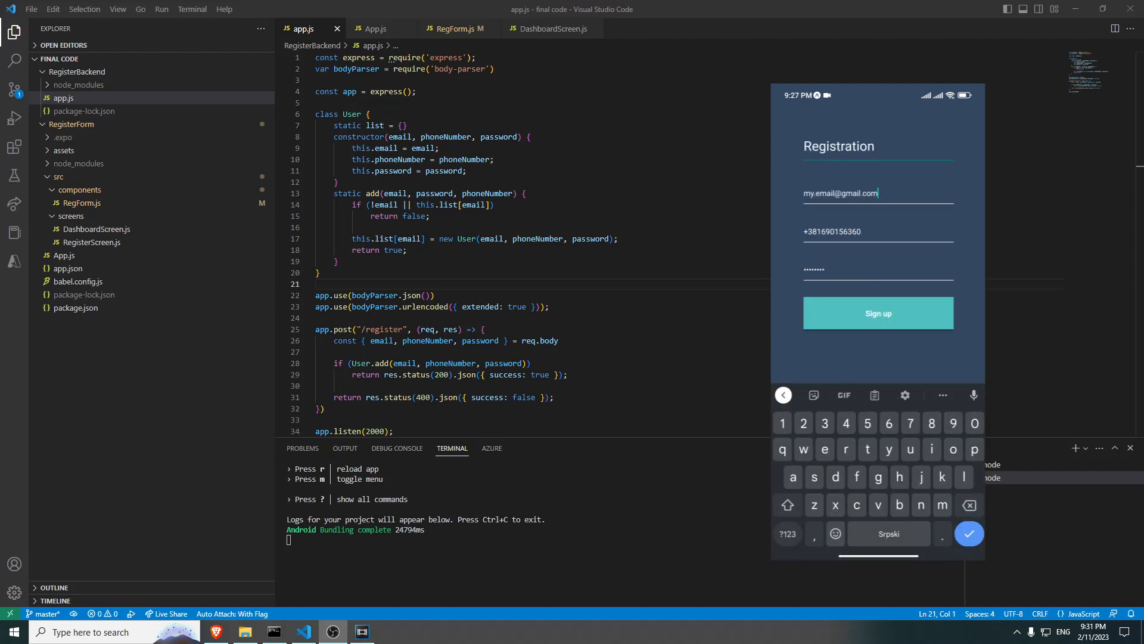
left_click(878, 313)
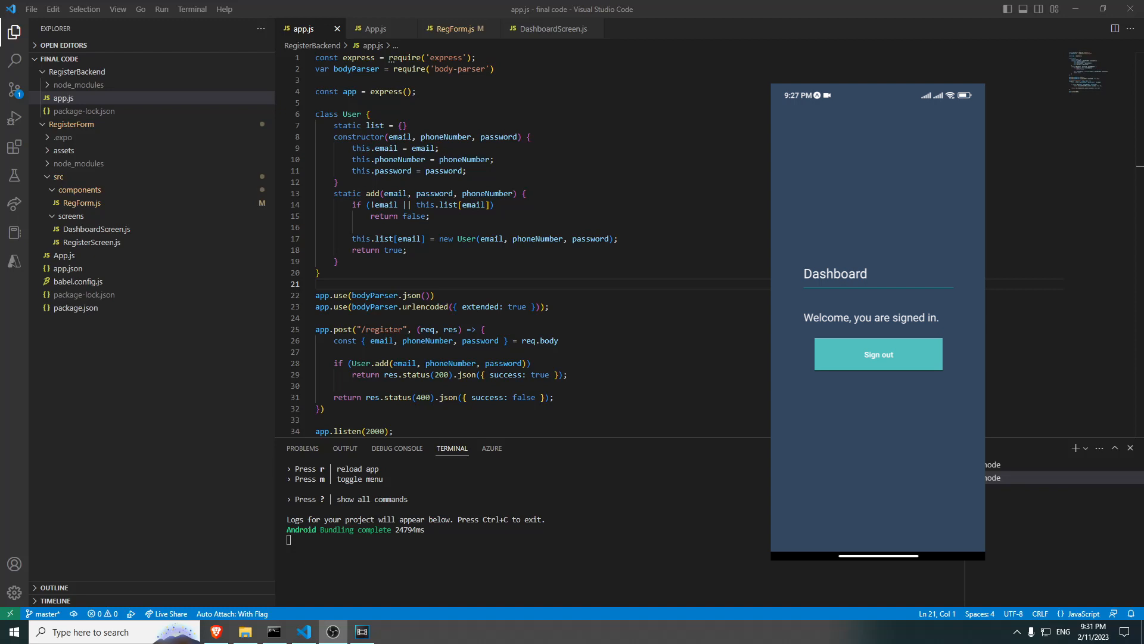
left_click(878, 354)
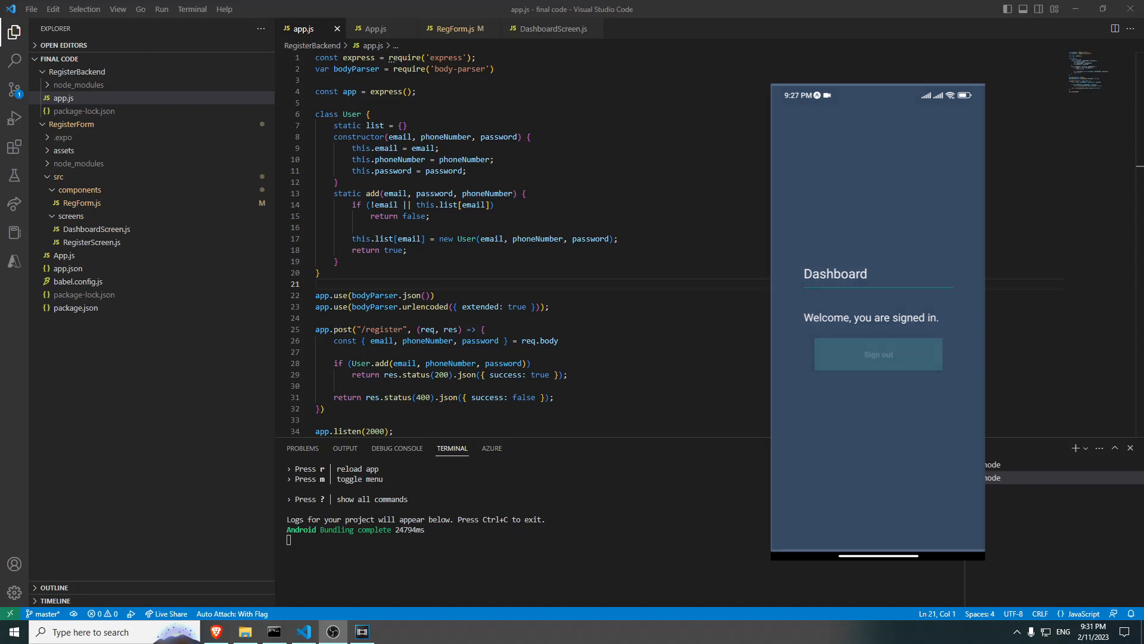
left_click(878, 354)
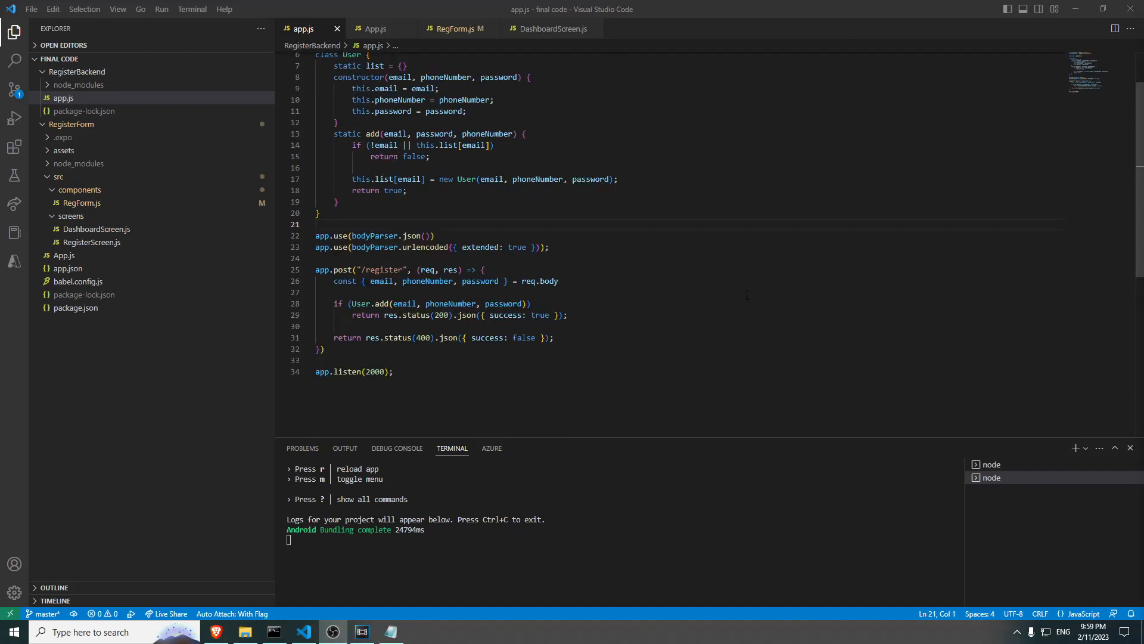
- Review the app.js User class and RegForm.js's navigation.navigate("Dashboard") success call
left_click(318, 212)
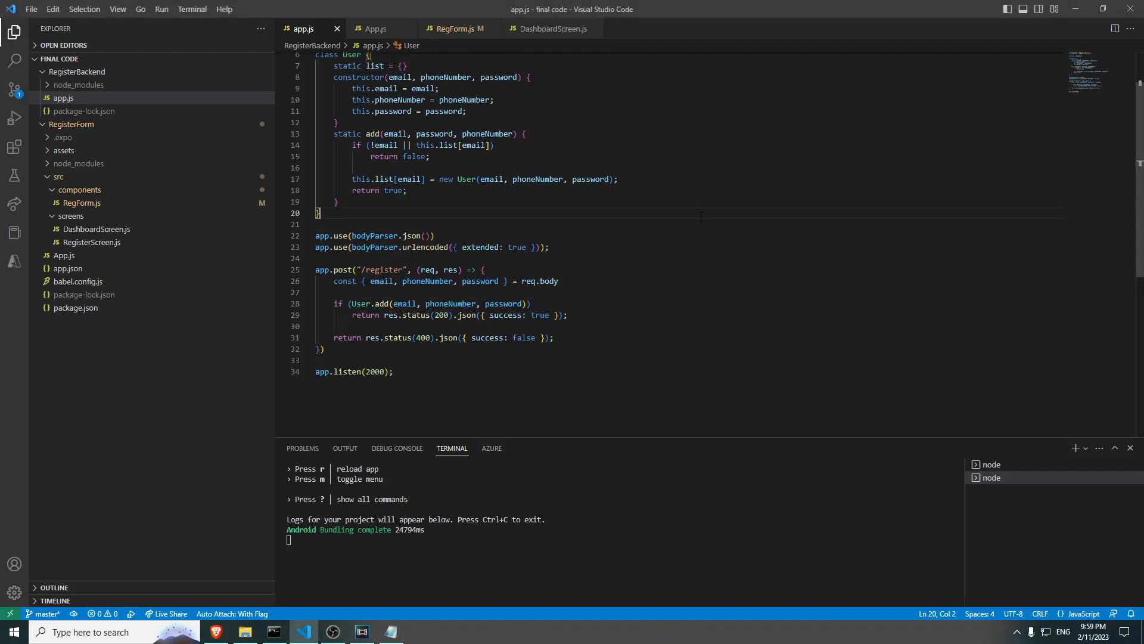
left_click(327, 349)
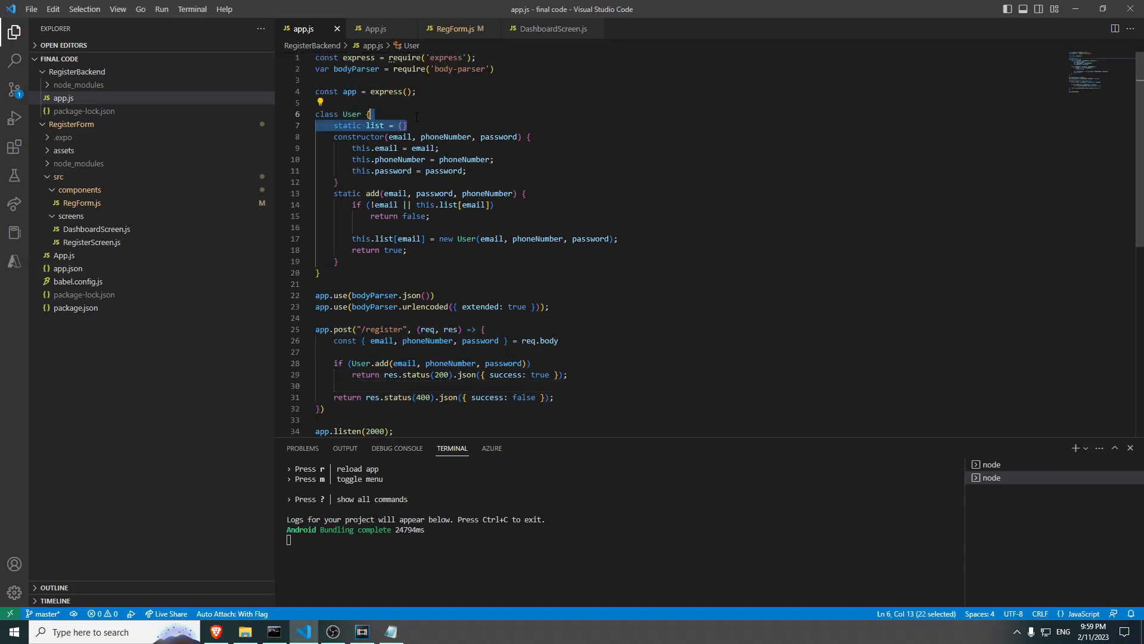
left_click(455, 28)
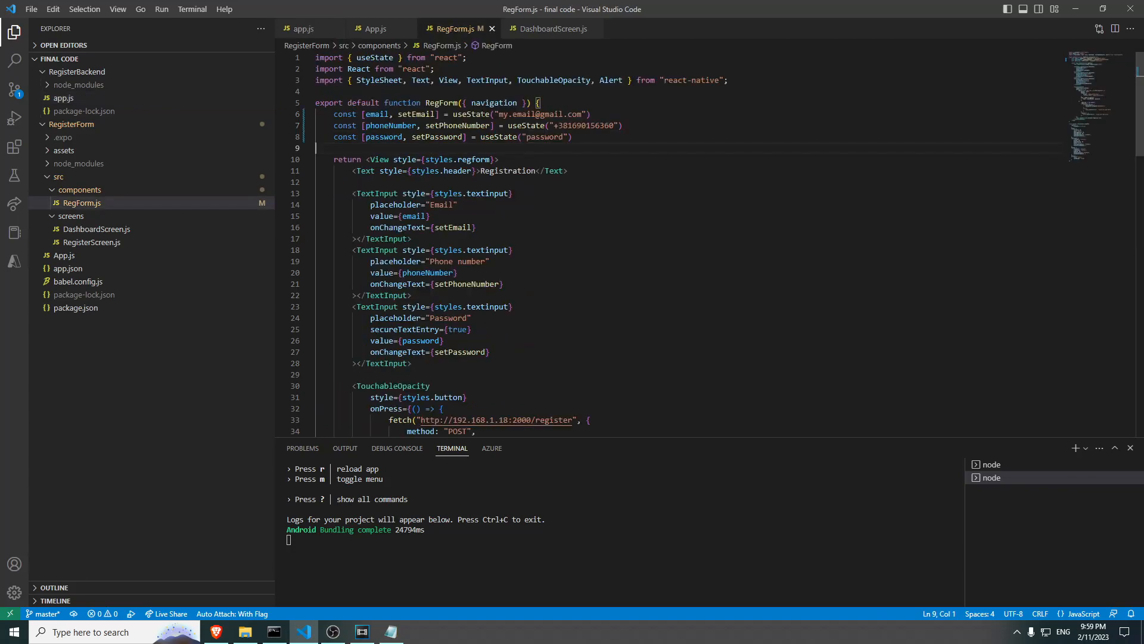
scroll("down", 3)
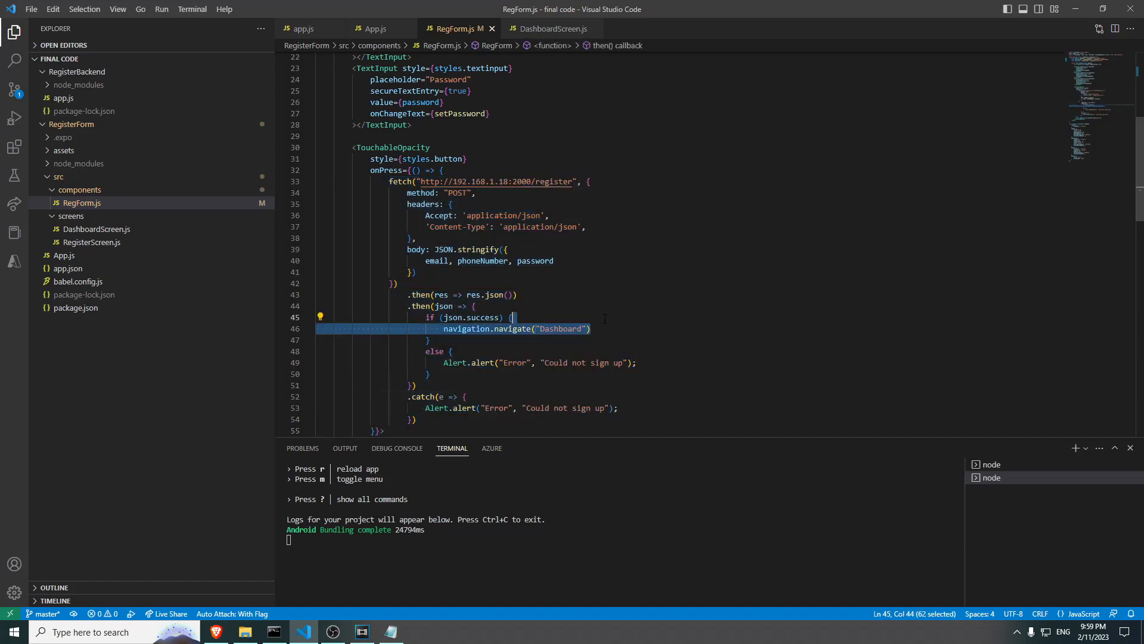
left_click(591, 329)
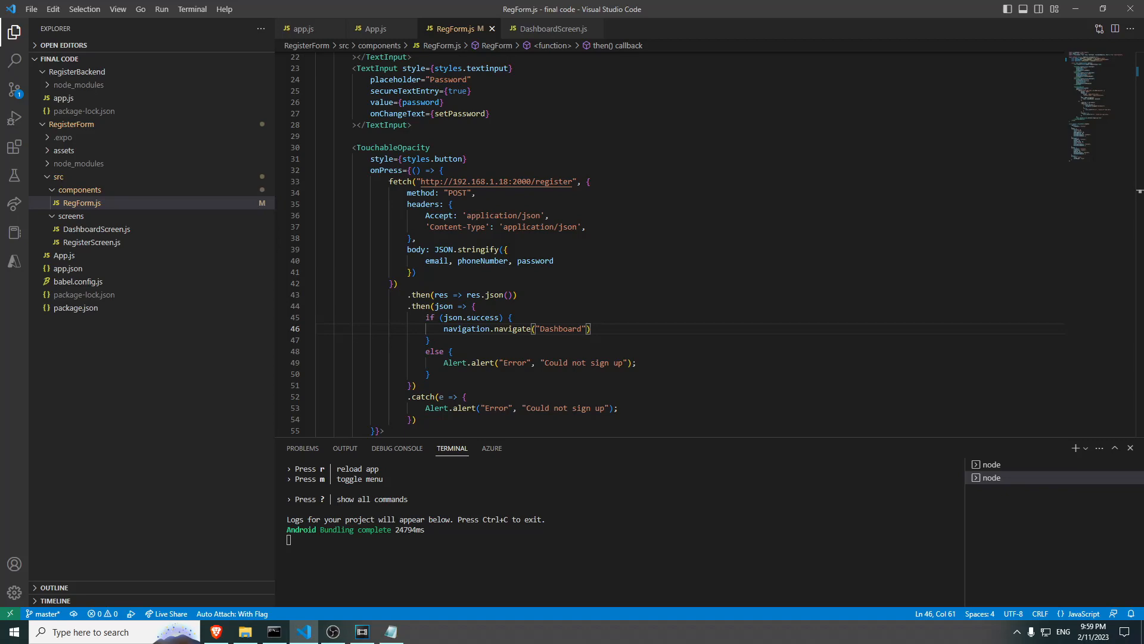
left_click(301, 29)
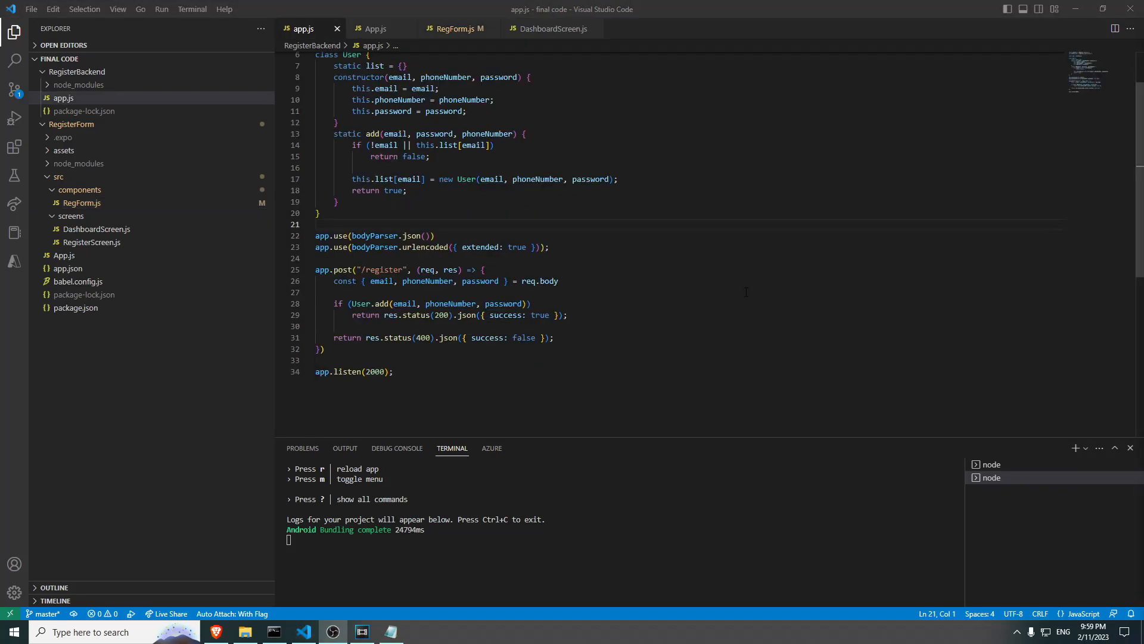
left_click(455, 29)
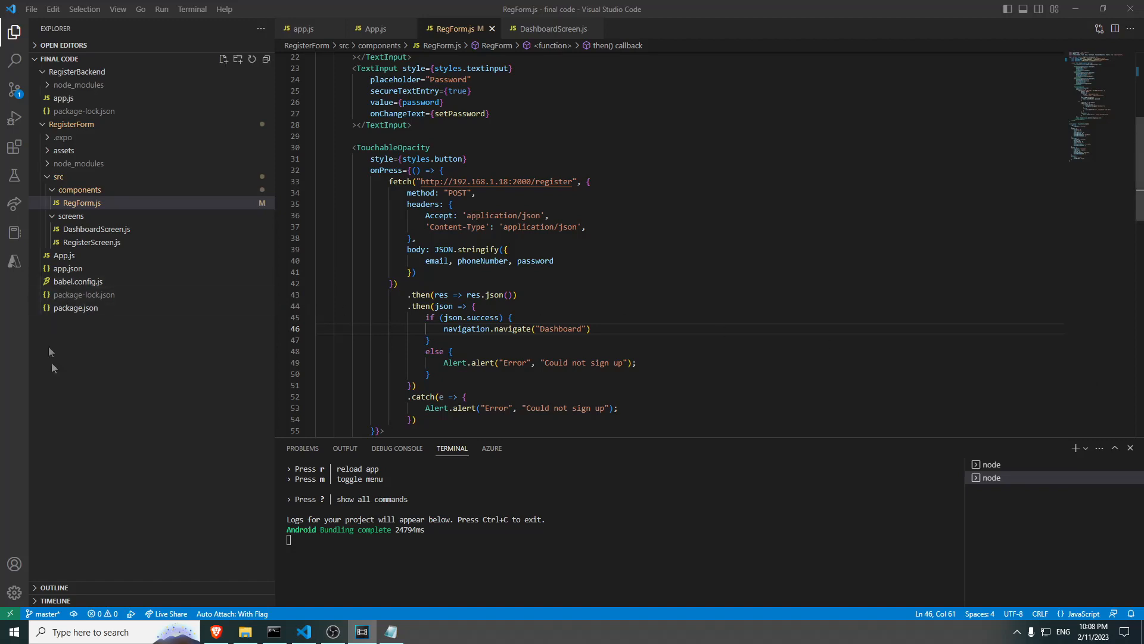
- Create a new VerificationForm.js file in the screens folder
right_click(71, 215)
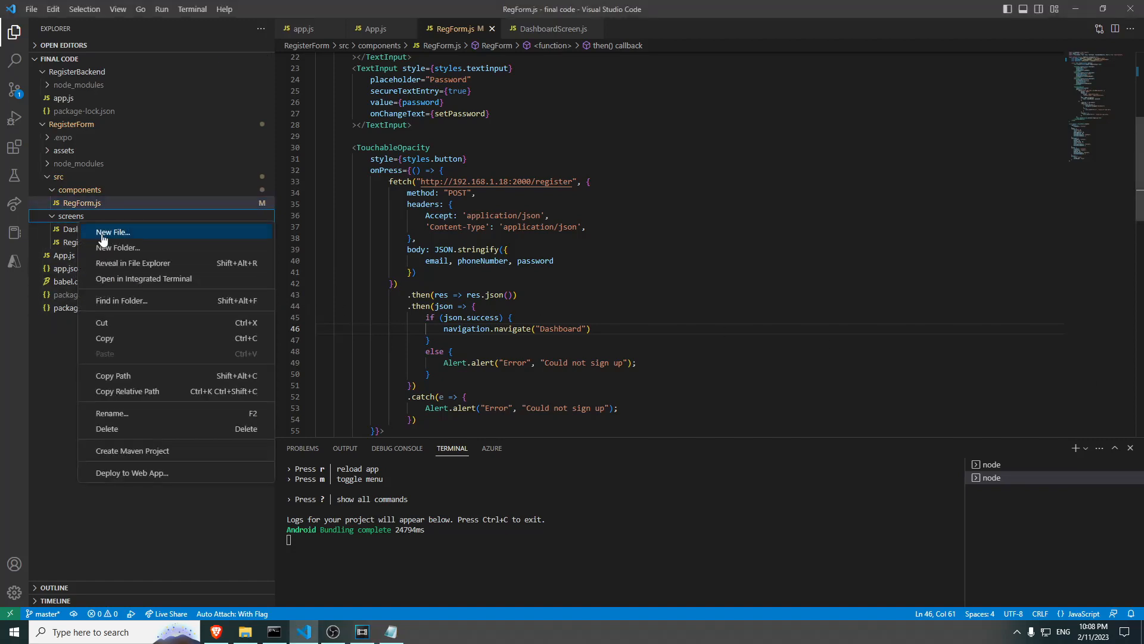
left_click(113, 232)
type("VerificationFor")
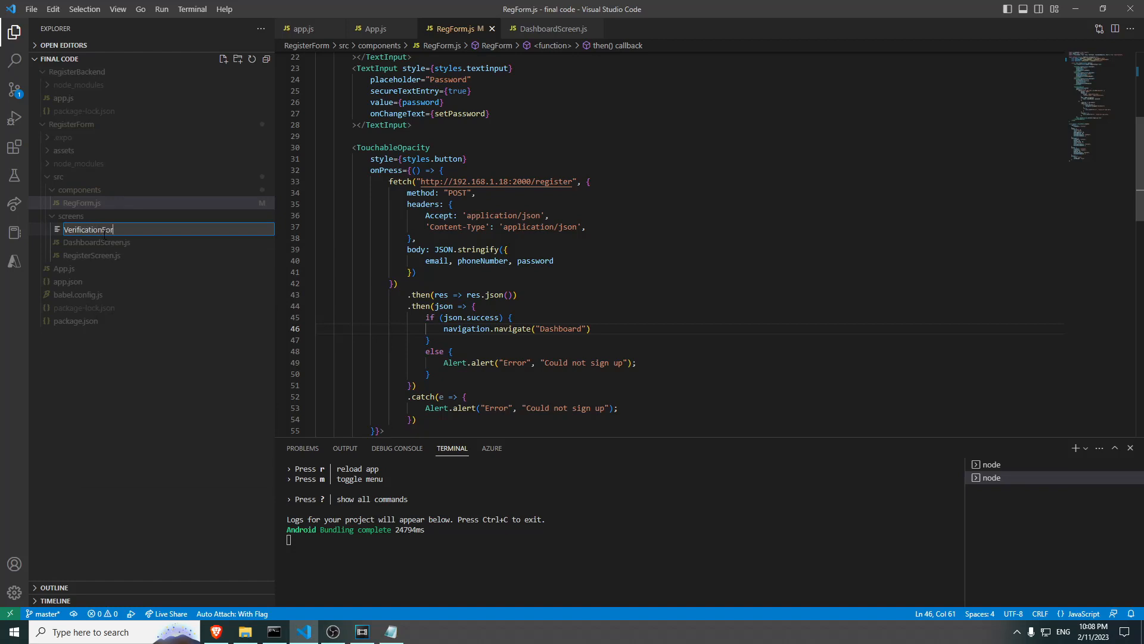
key("Enter")
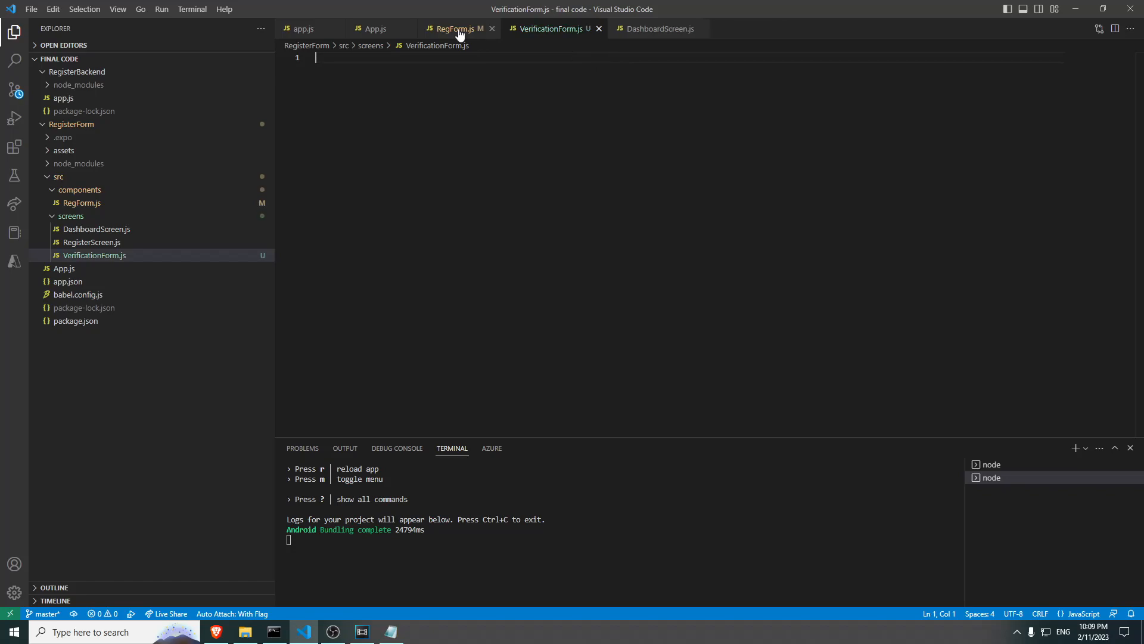
- Copy RegForm.js's code and styles into VerificationForm.js
left_click(456, 28)
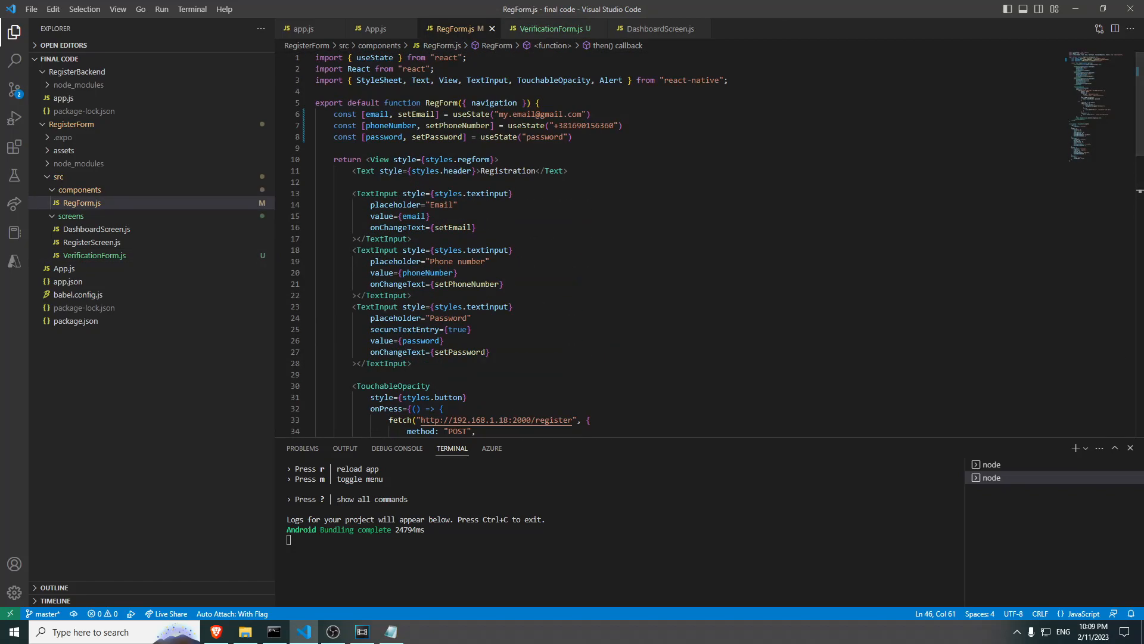
left_click(549, 28)
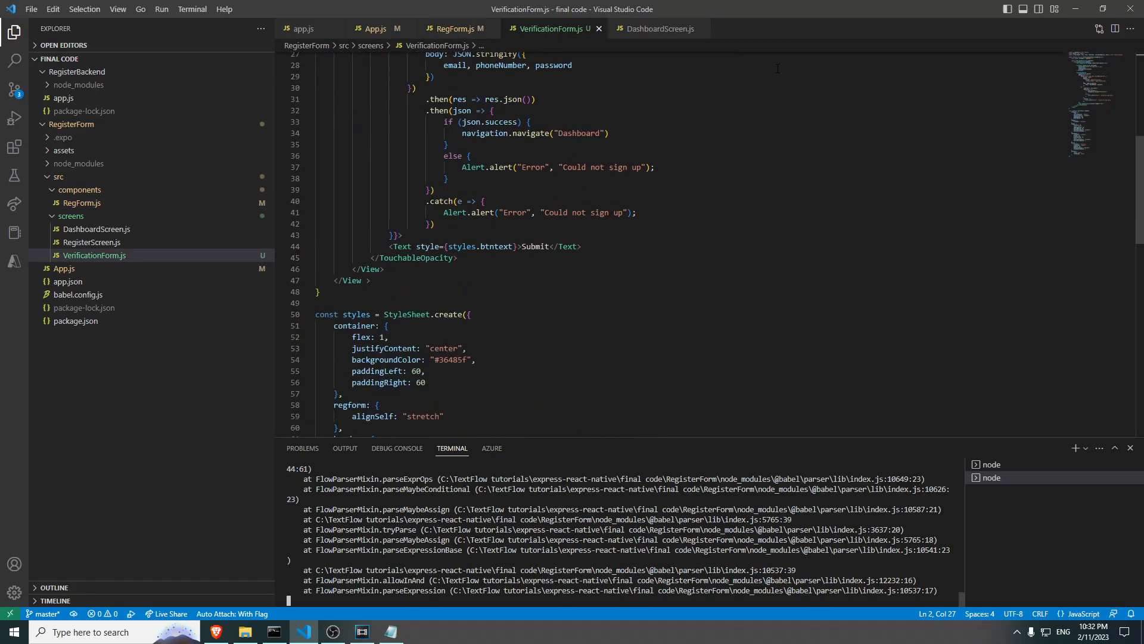
scroll("down", 3)
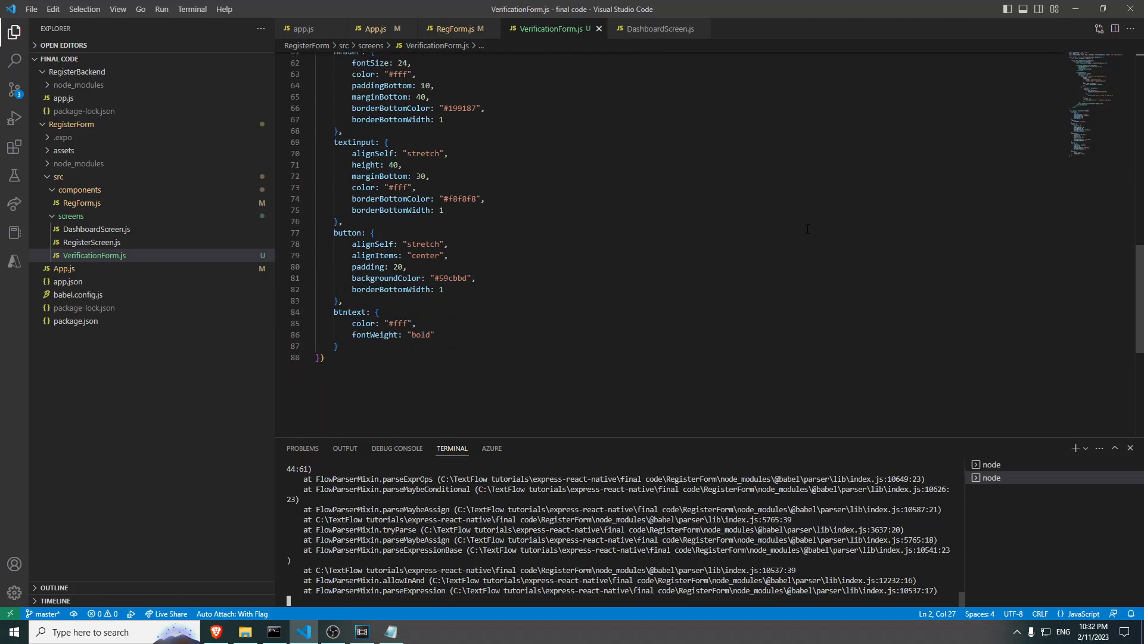
left_click(374, 29)
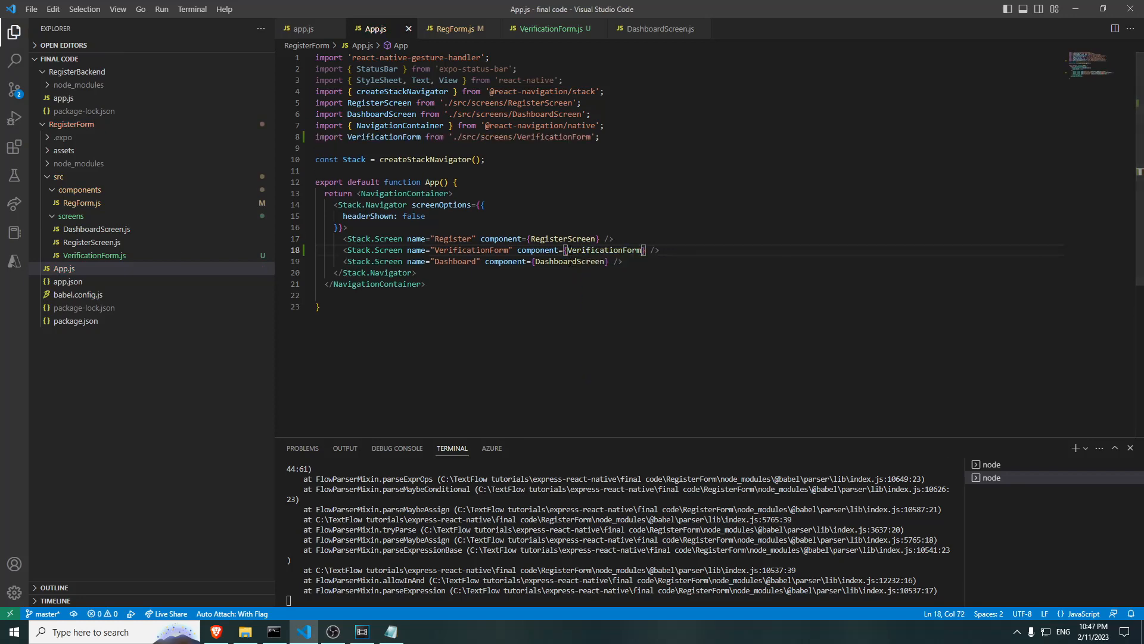
- Post sign-up to /verify with params, and give VerificationForm a route prop for them
left_click(456, 29)
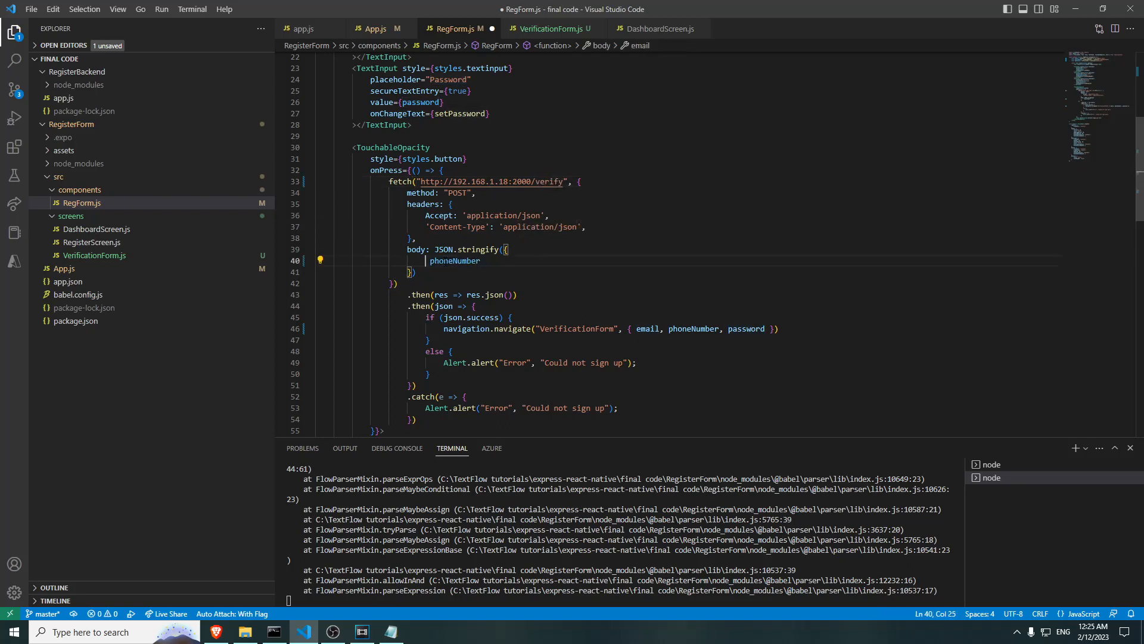
left_click(549, 28)
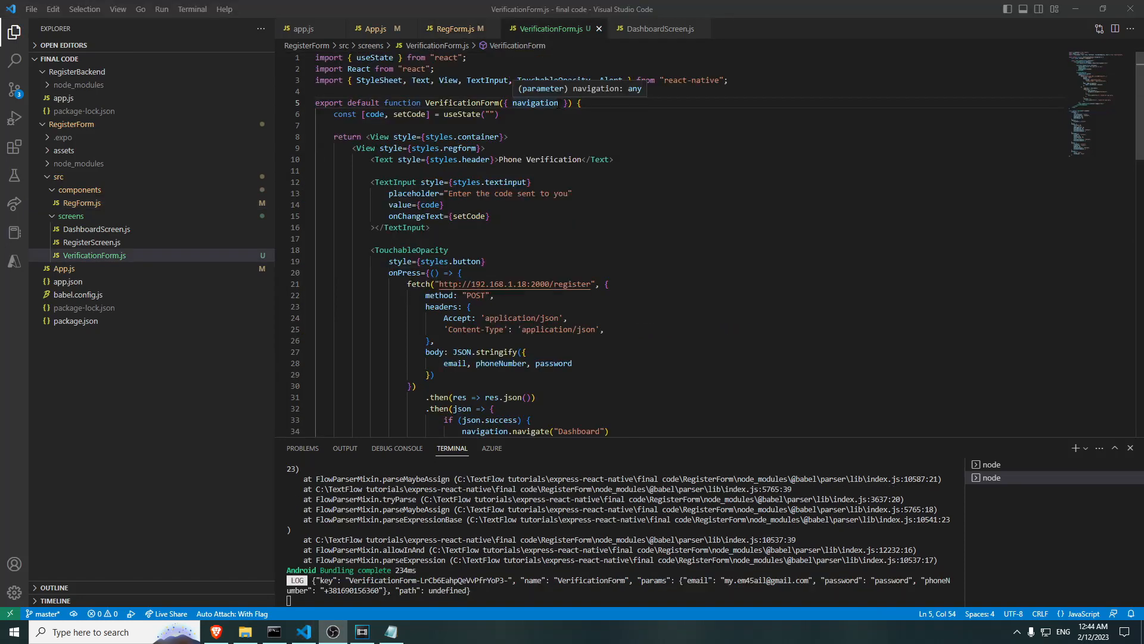
type(", route")
type("code: code")
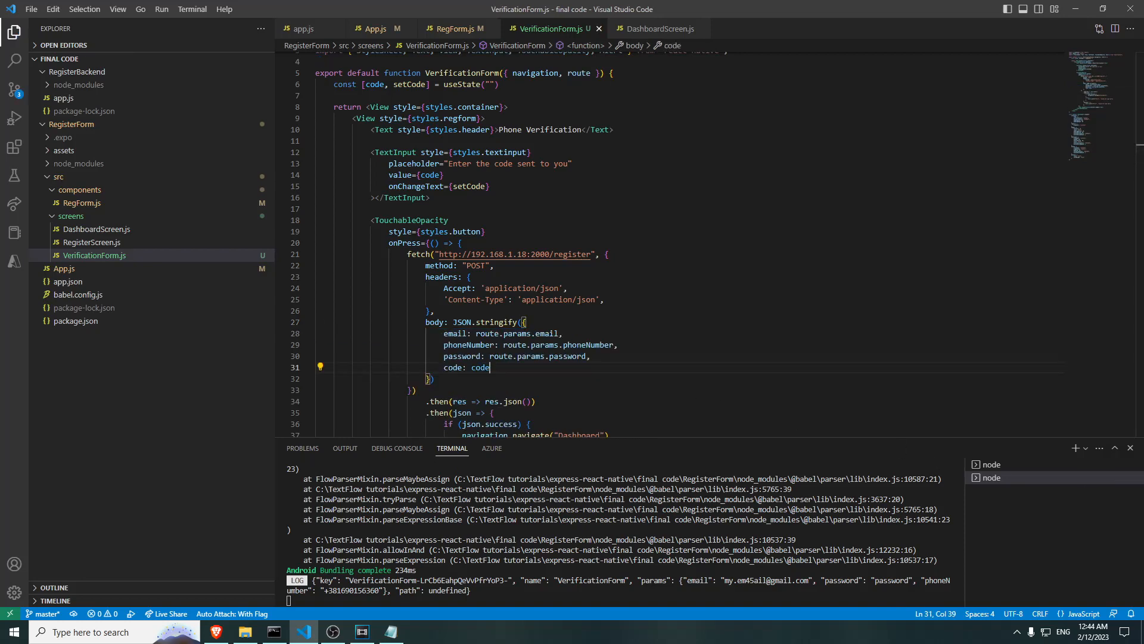
- Sign in to TextFlow with the first Google account and select the API key
left_click(215, 631)
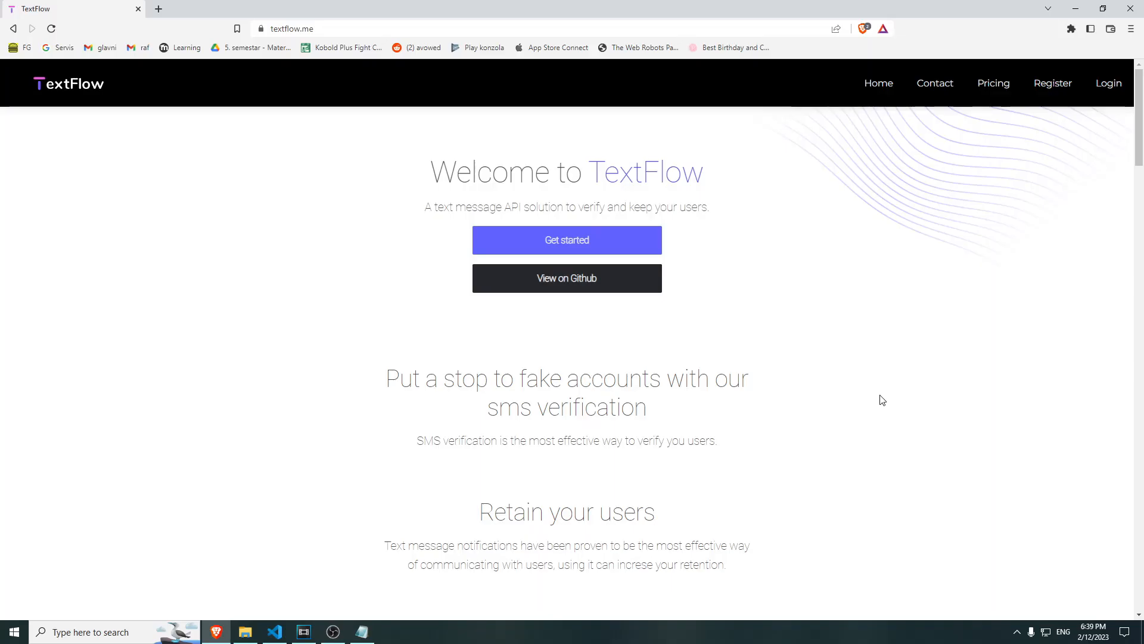
scroll("down", 3)
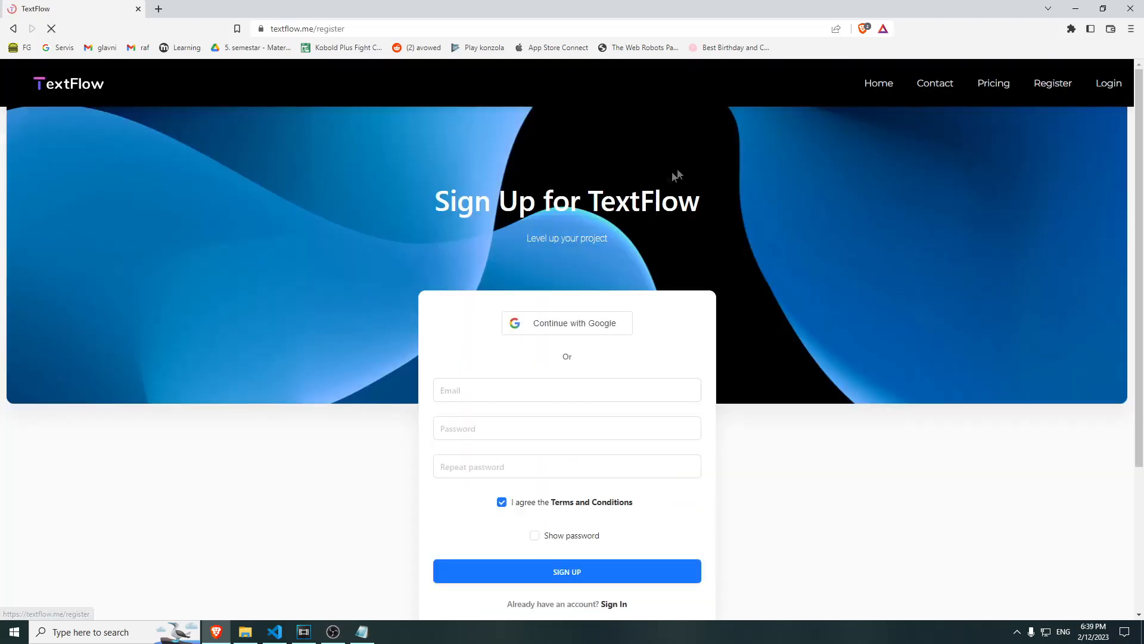
left_click(567, 322)
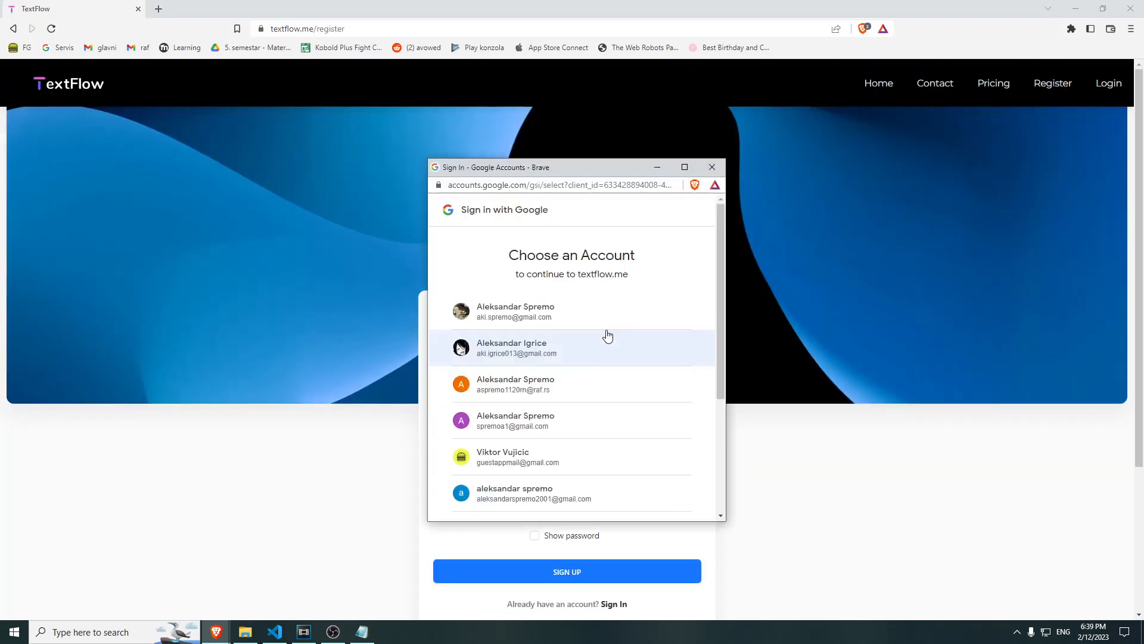
mouse_move(600, 319)
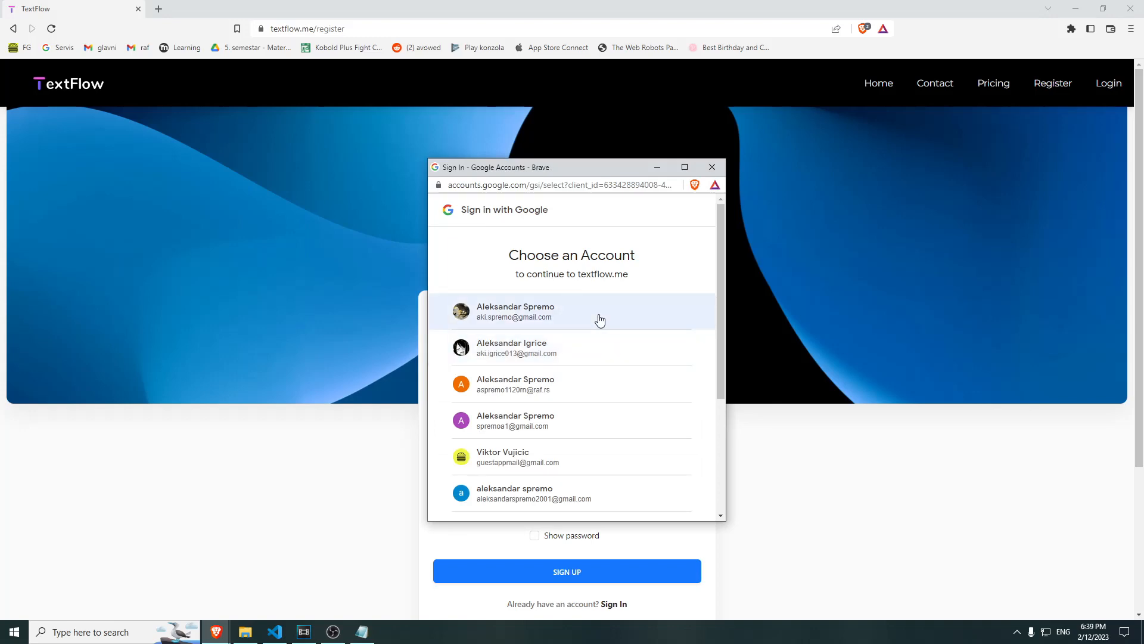
left_click(572, 312)
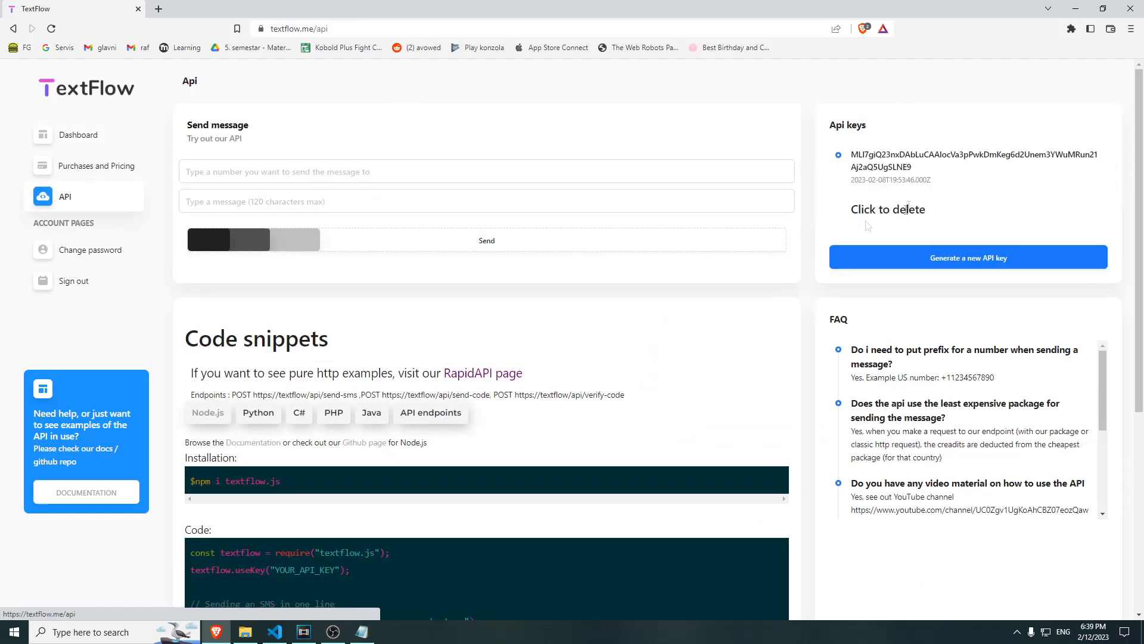
double_click(941, 154)
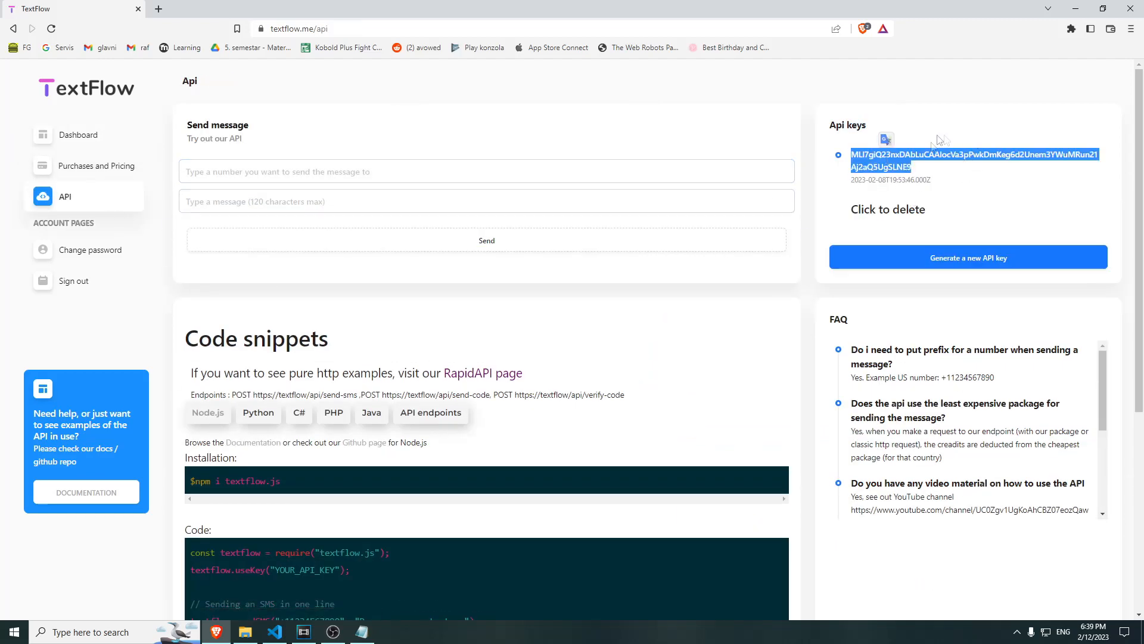
mouse_move(940, 140)
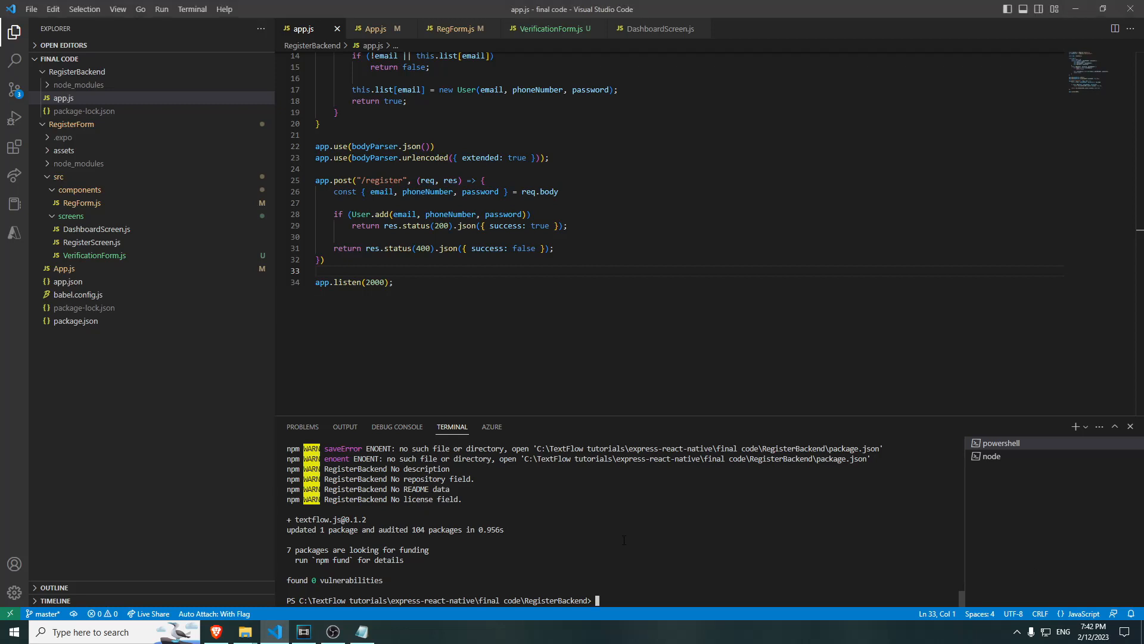
- Run npm install textflow.js in the RegisterBackend terminal
type("npm i")
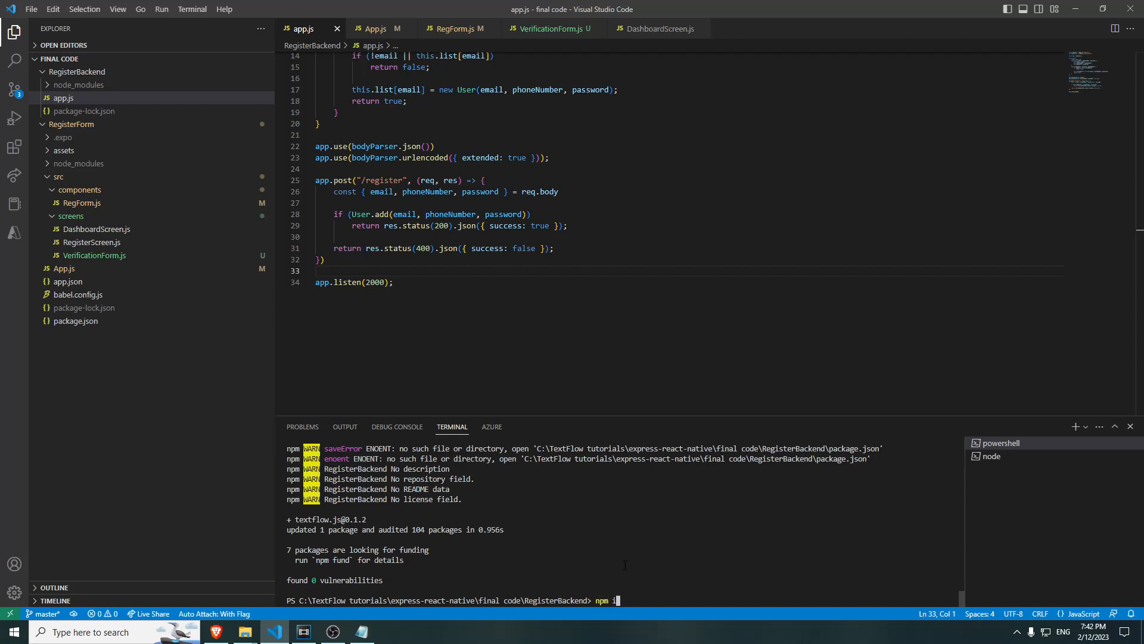
type("install textflo")
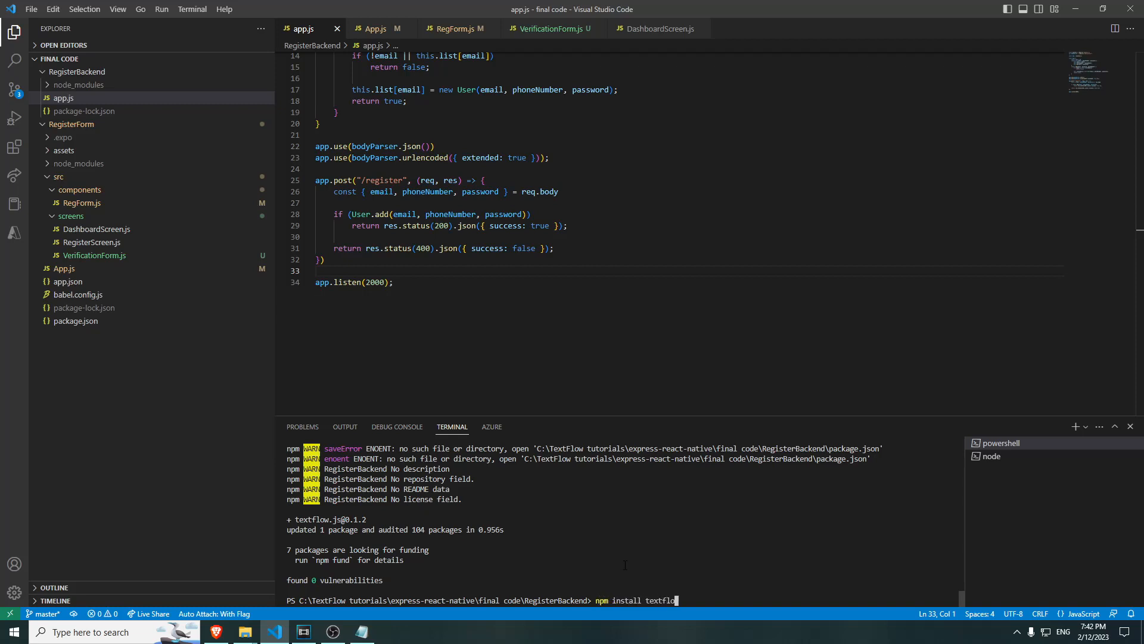
key("Return")
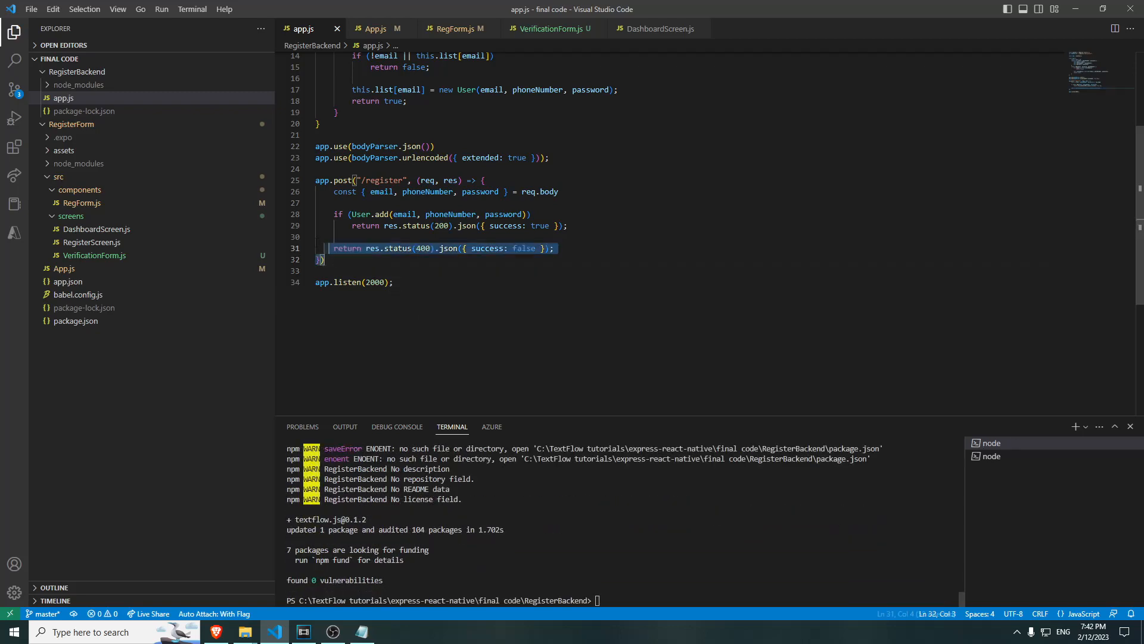
- Paste the register route as /verify, awaiting textflow.sendVerificationSMS(phoneNumber) into result
key("ctrl+v")
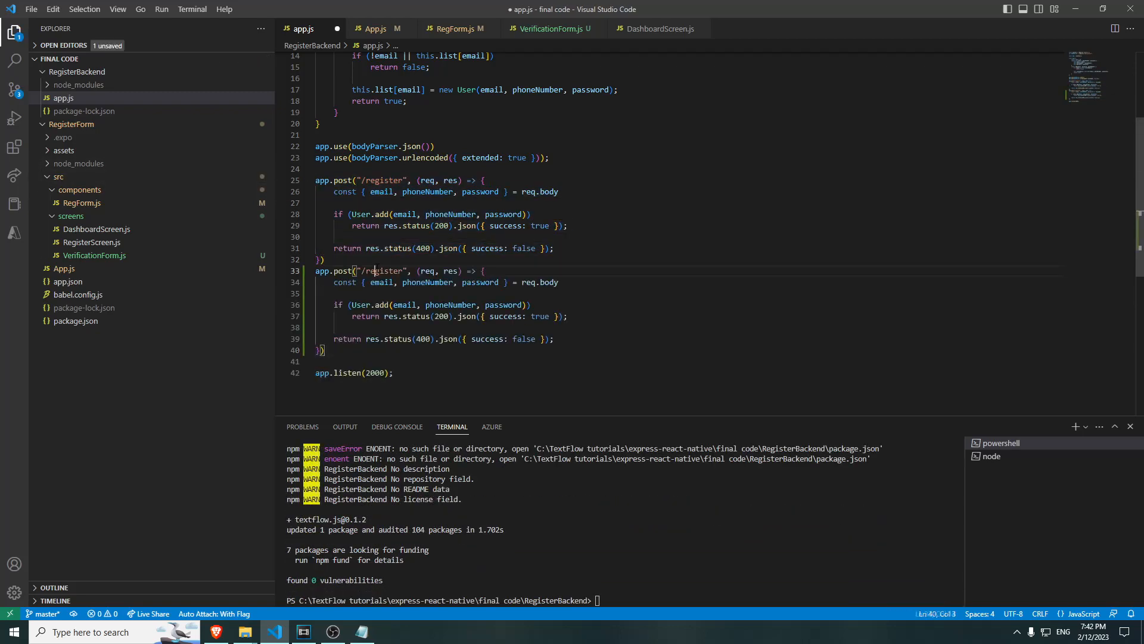
type("verify")
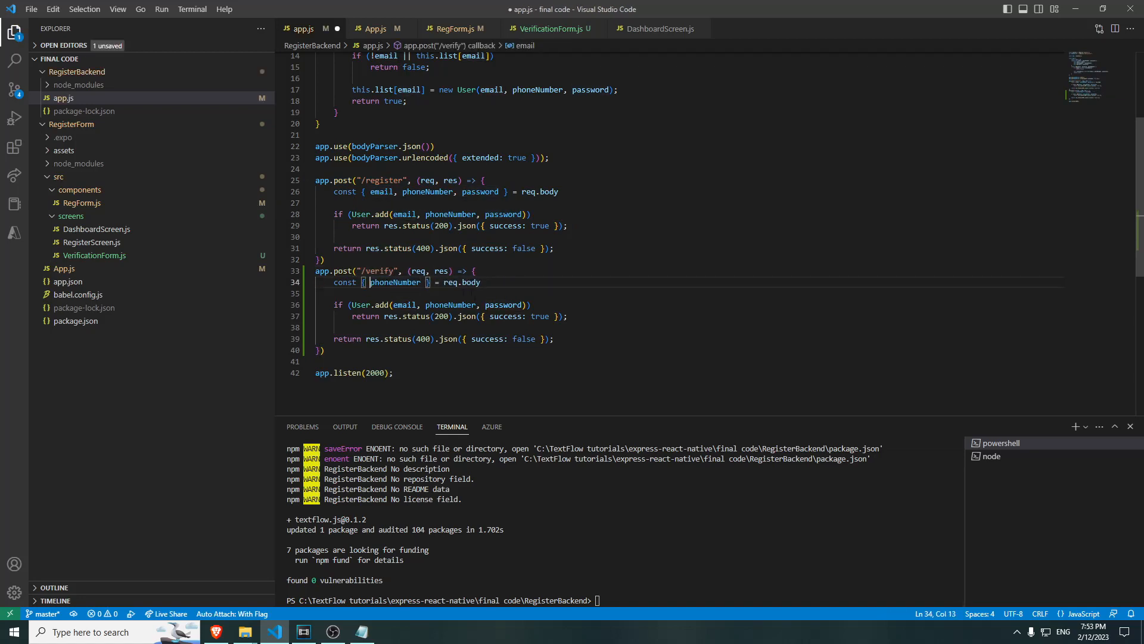
type("//send sms here")
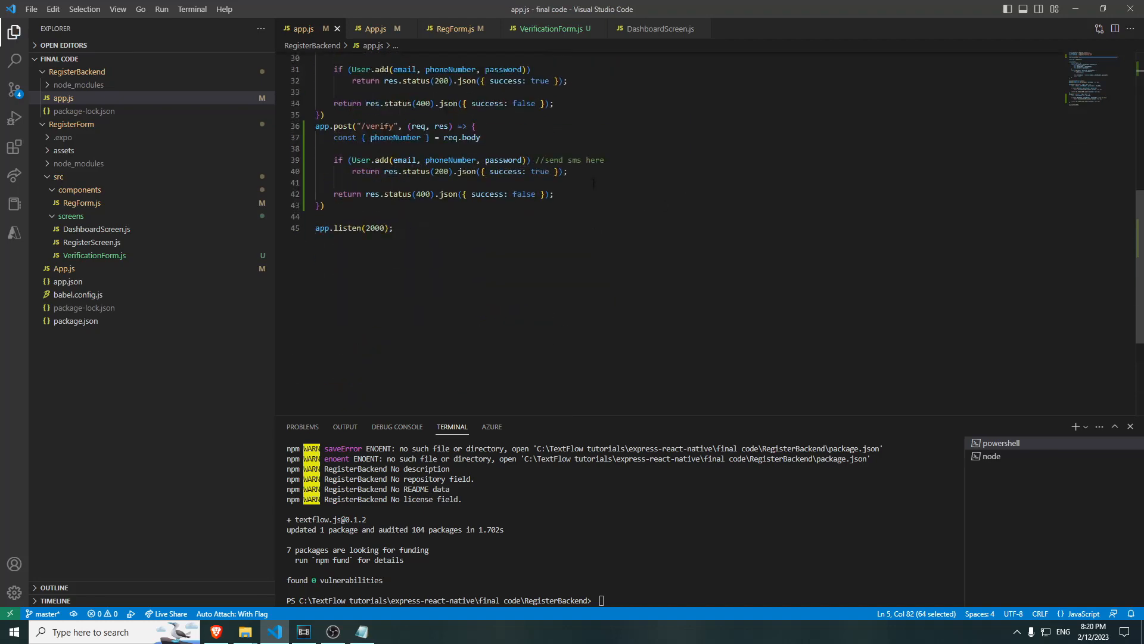
type("var r")
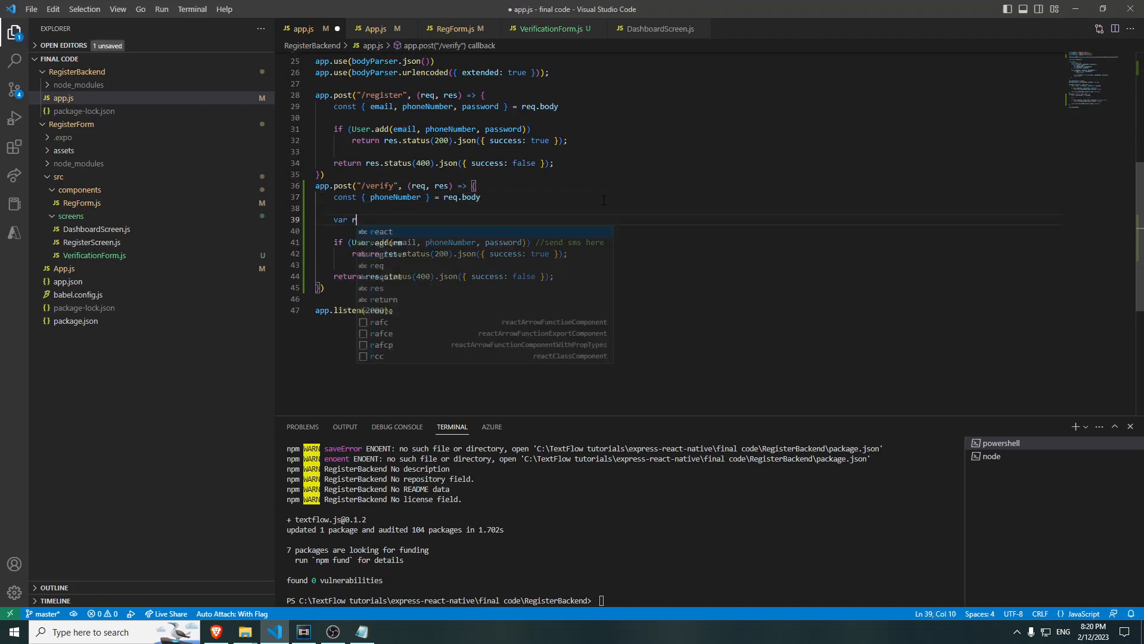
type("esult = await t")
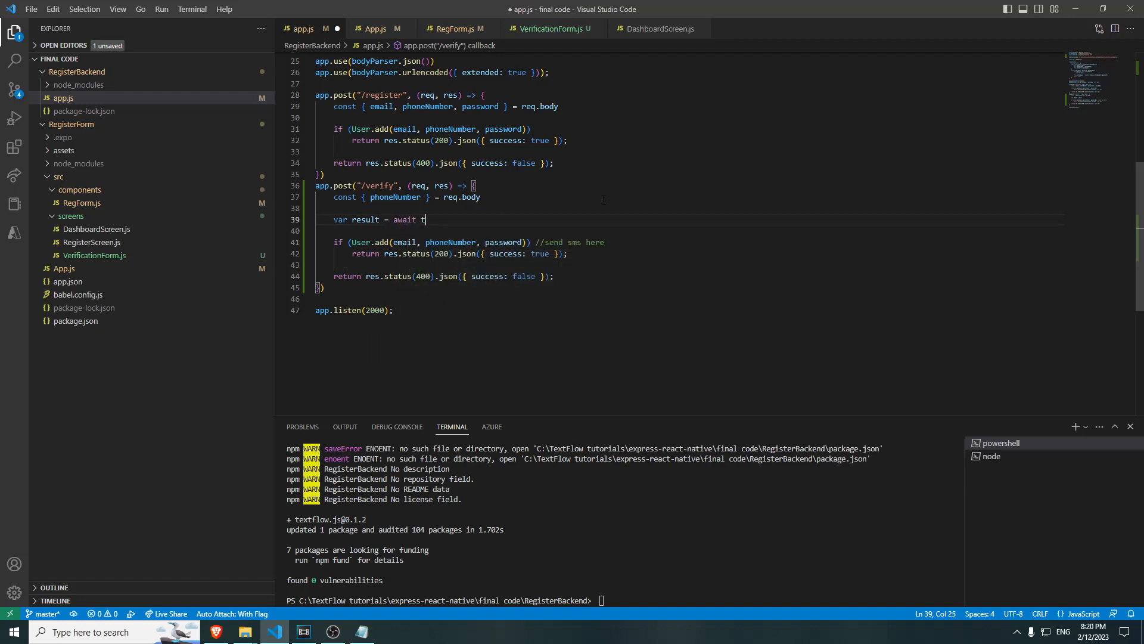
type("extflow.sendVerificationSMS(")
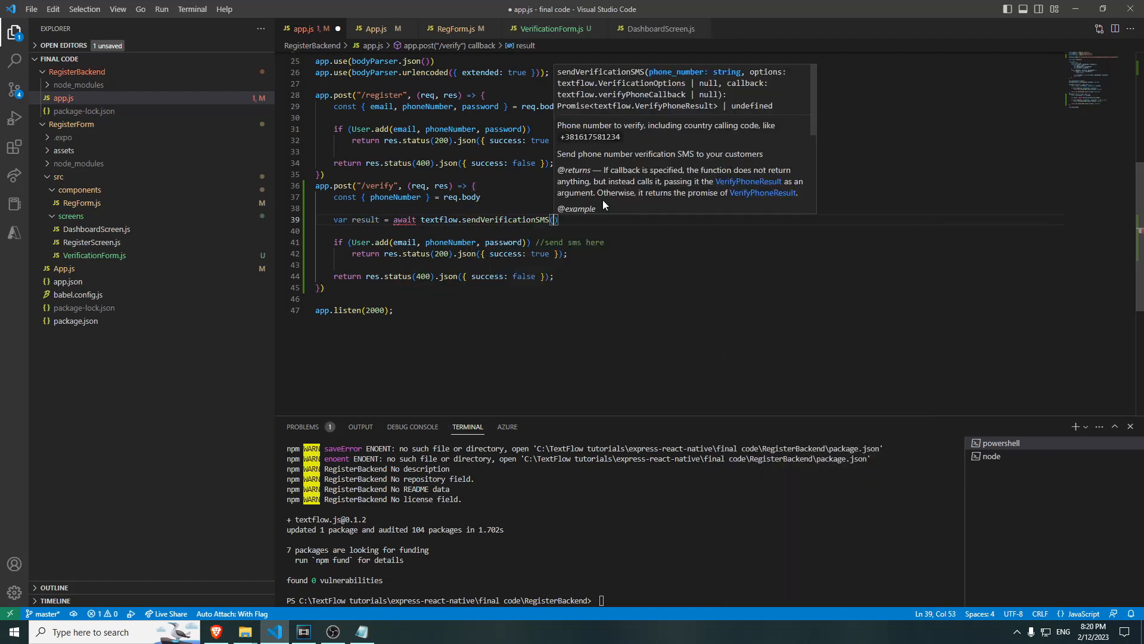
type("phoneNumber);")
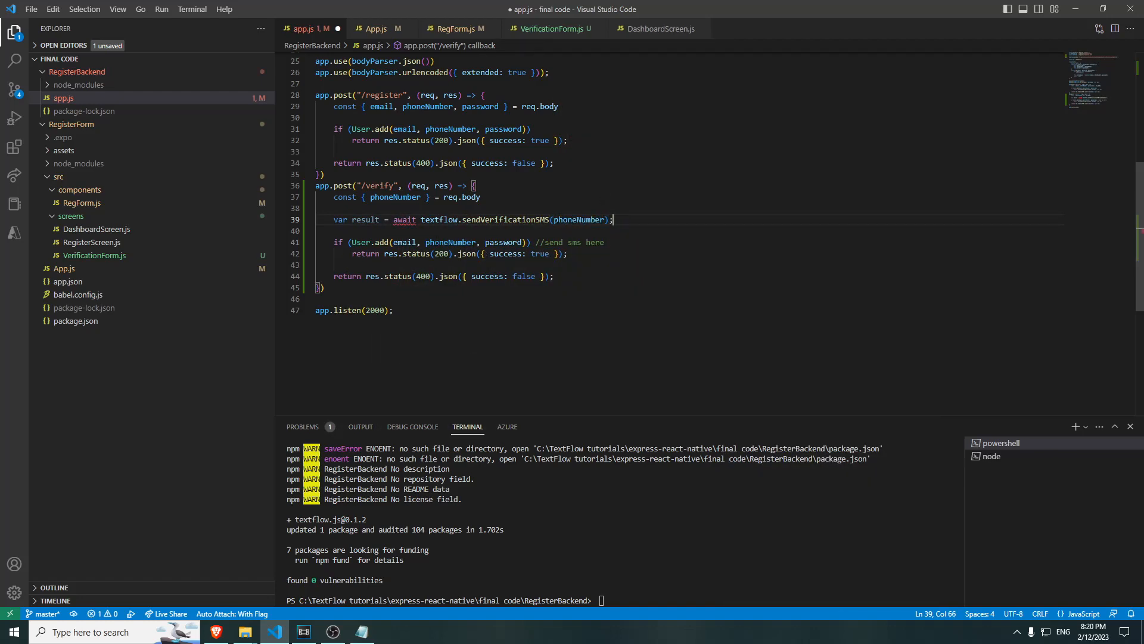
type("result.ok) //send sms here")
left_click(689, 106)
type(", code")
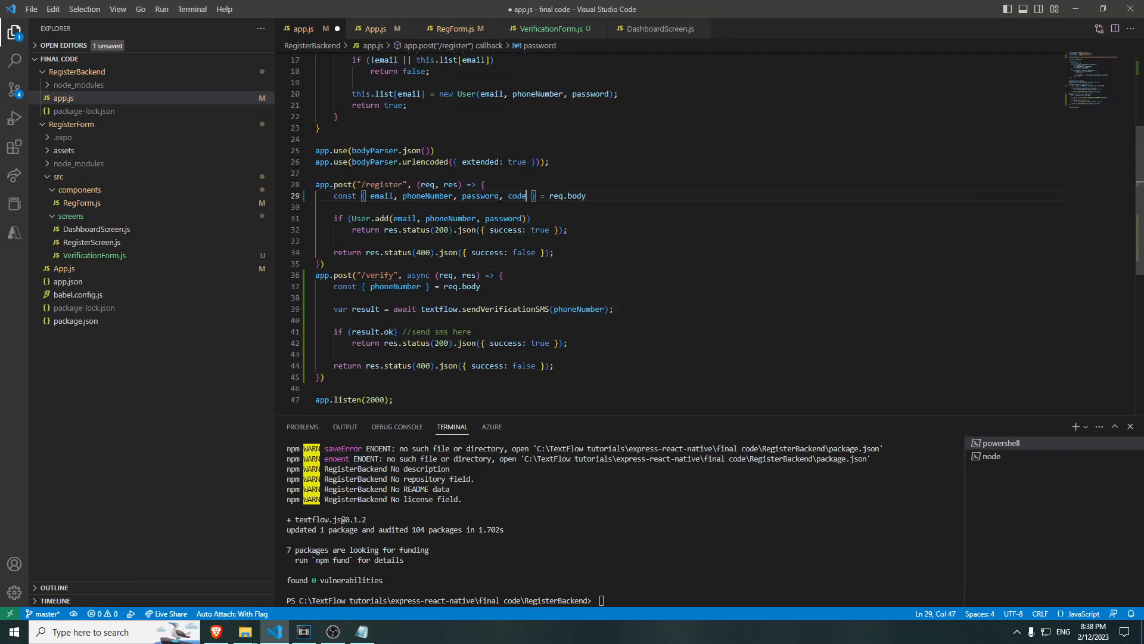
- Store textflow.verifyCode(phoneNumber, code) in result and start an if (!result.valid) check
type("var result = await")
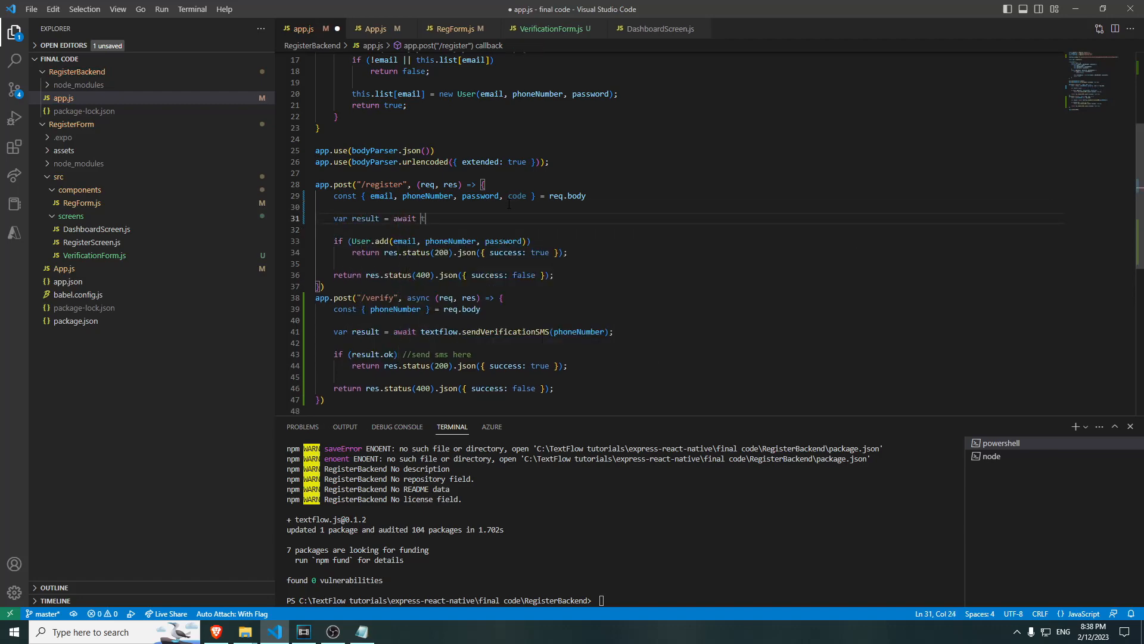
type("textflow.verifyCode(phoneNumber, code);")
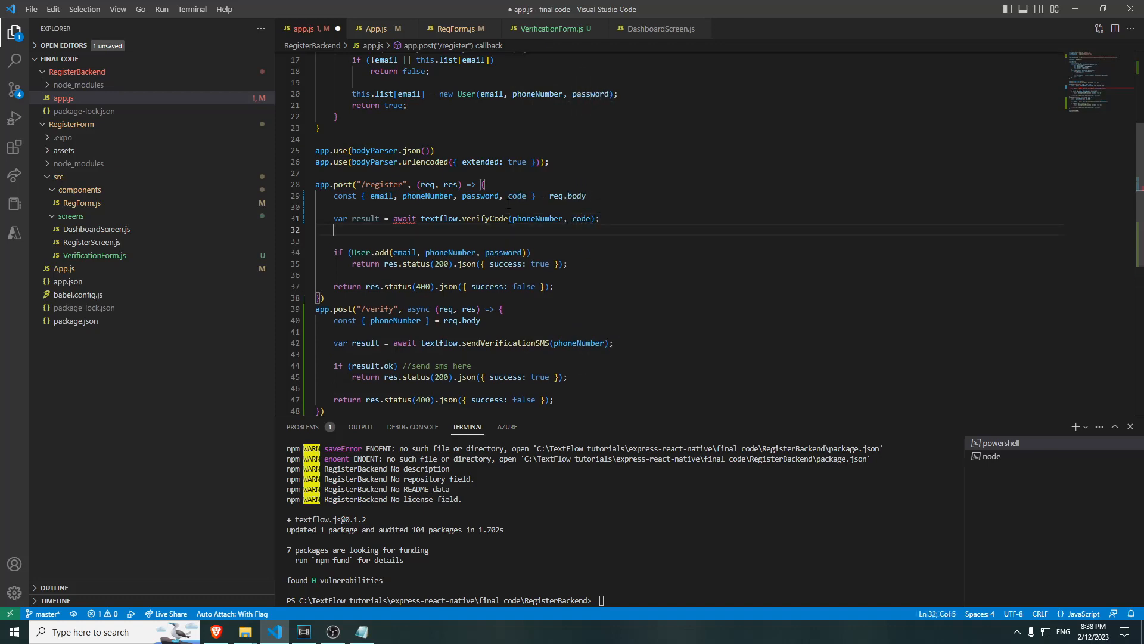
type("if(!result.valid){")
left_click(689, 184)
type("async ")
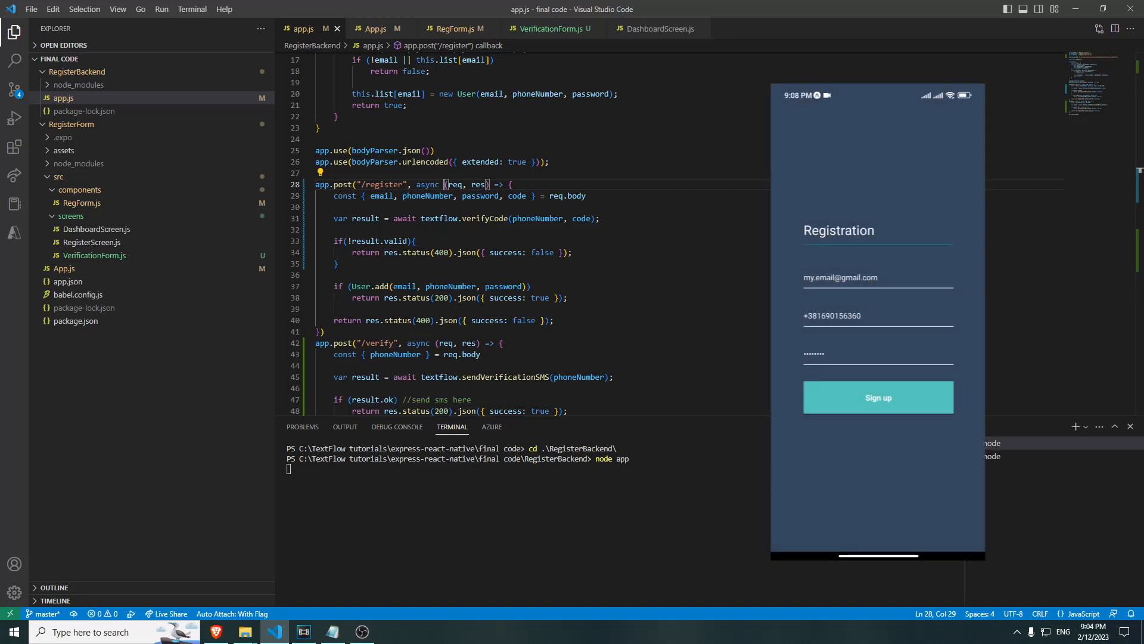
left_click(878, 397)
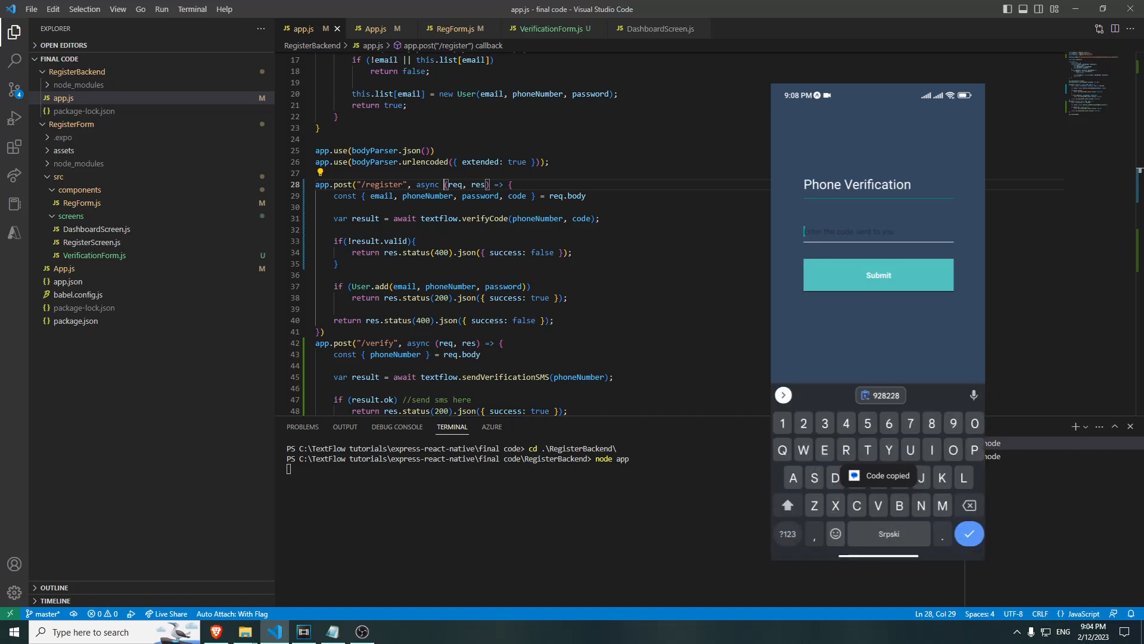
left_click(878, 231)
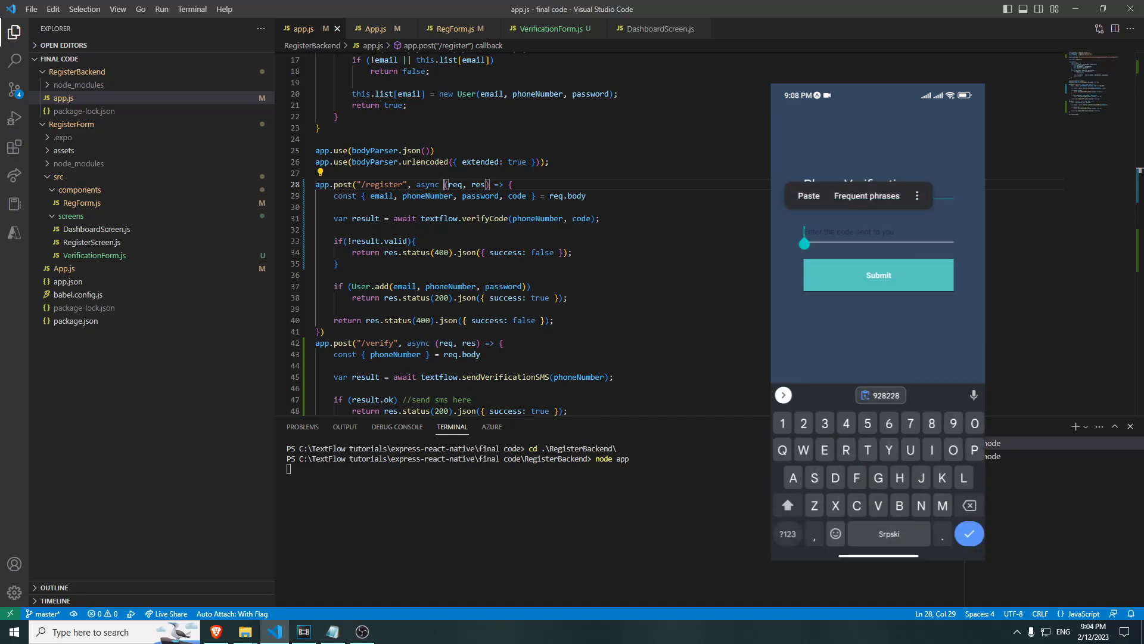
type("1234")
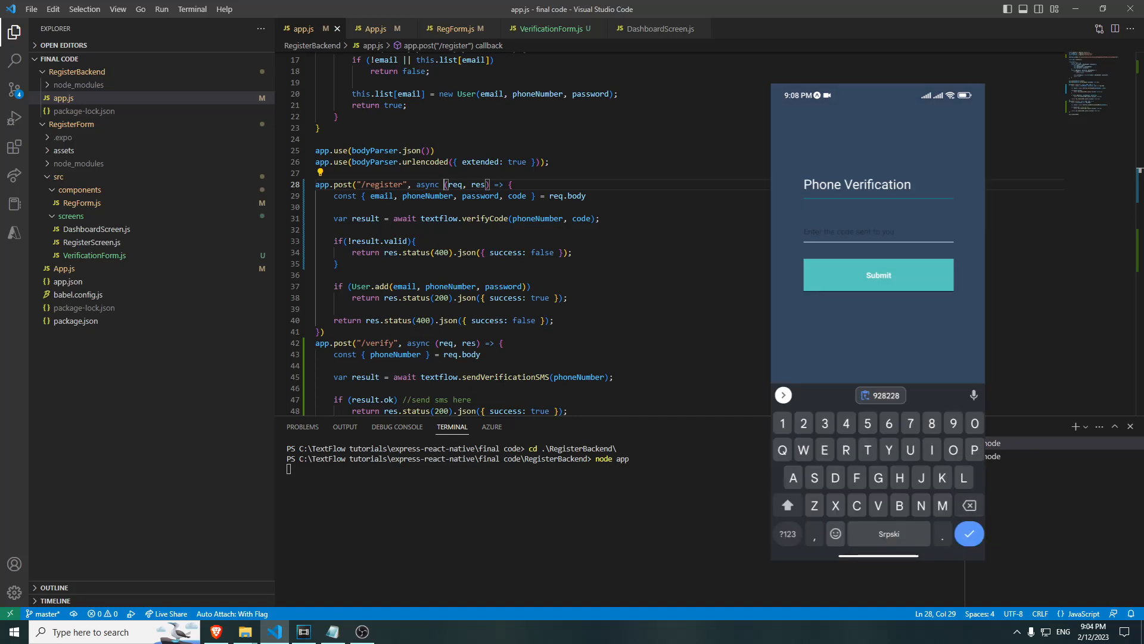
left_click(881, 394)
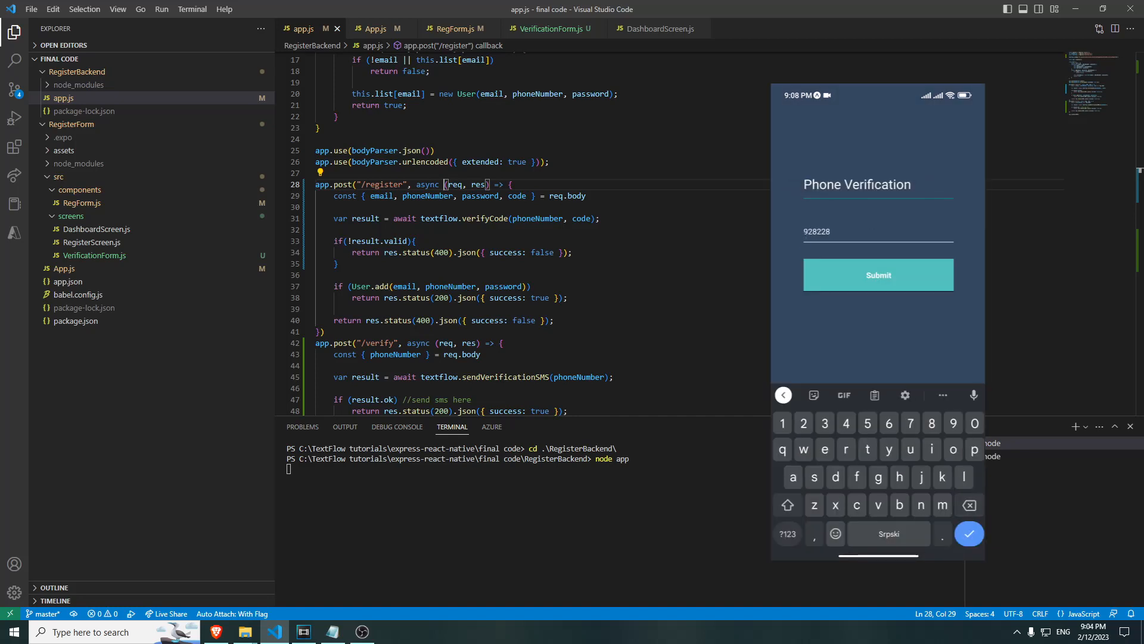
left_click(878, 275)
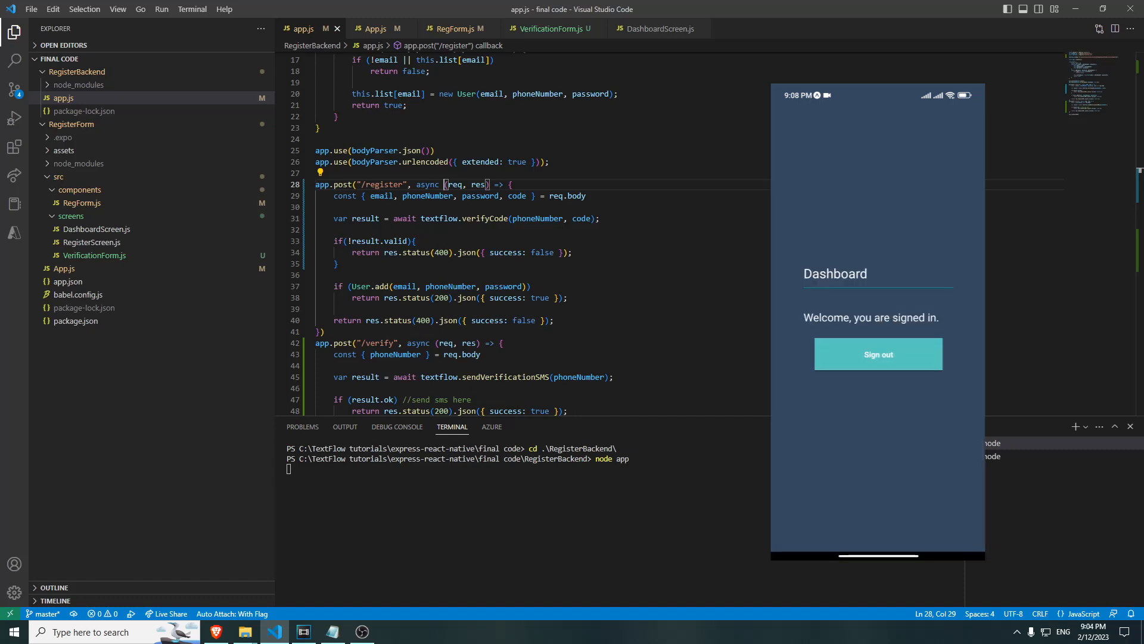